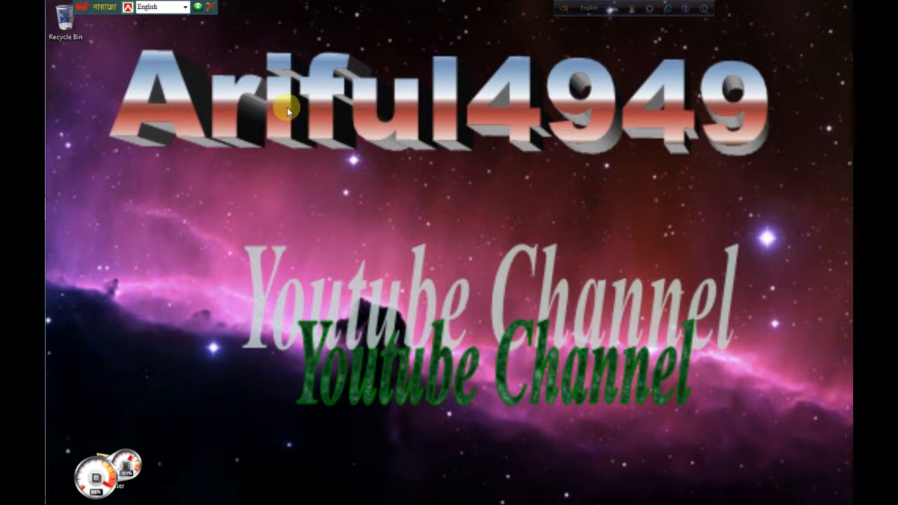
# Reveal the taskbar and bring up the Start menu via the Start orb
pyautogui.click(62, 6)
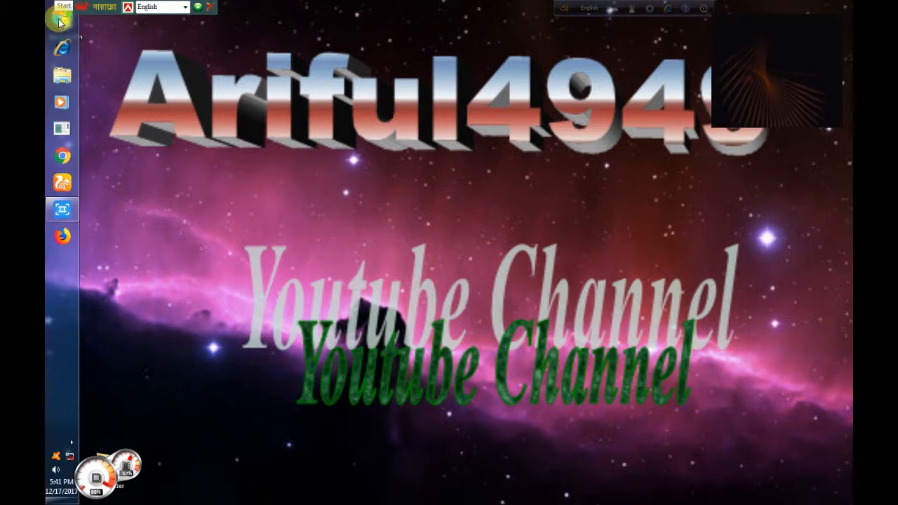
pyautogui.click(61, 16)
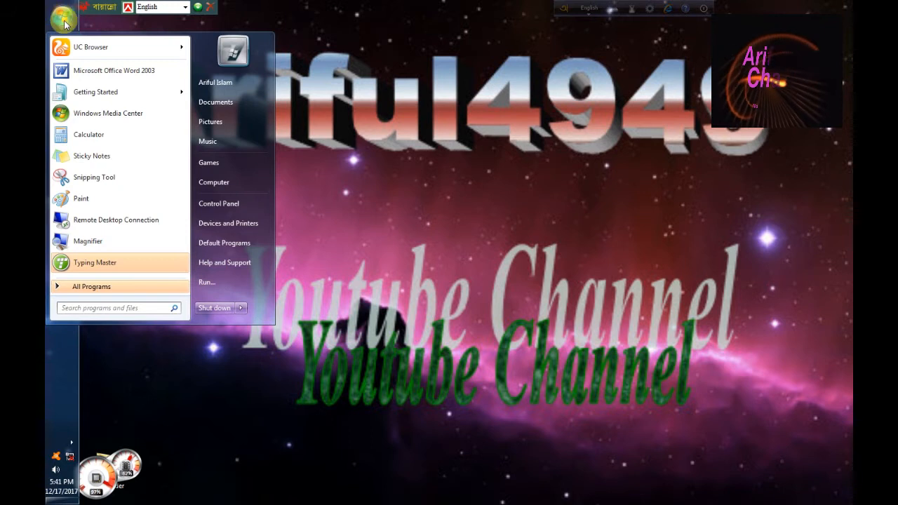
pyautogui.moveTo(218, 203)
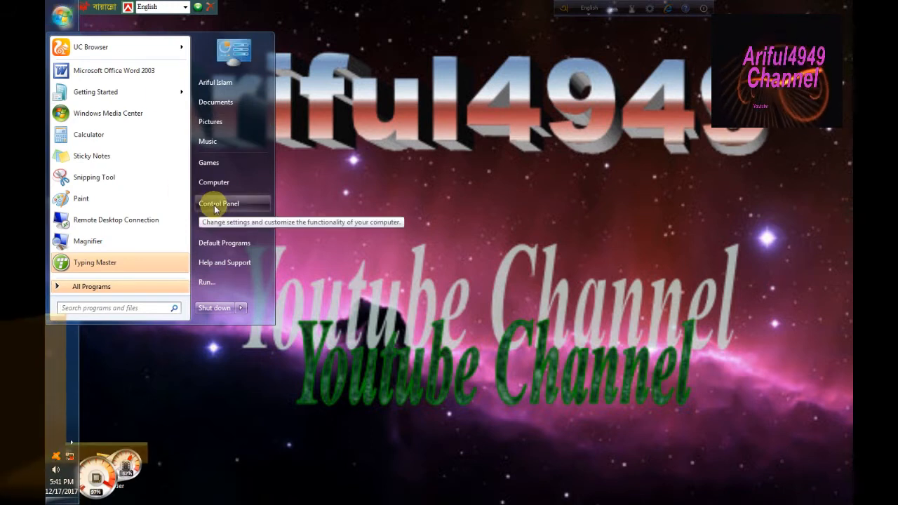
# Launch Control Panel, reposition its window, and enter the System and Security category
pyautogui.click(218, 203)
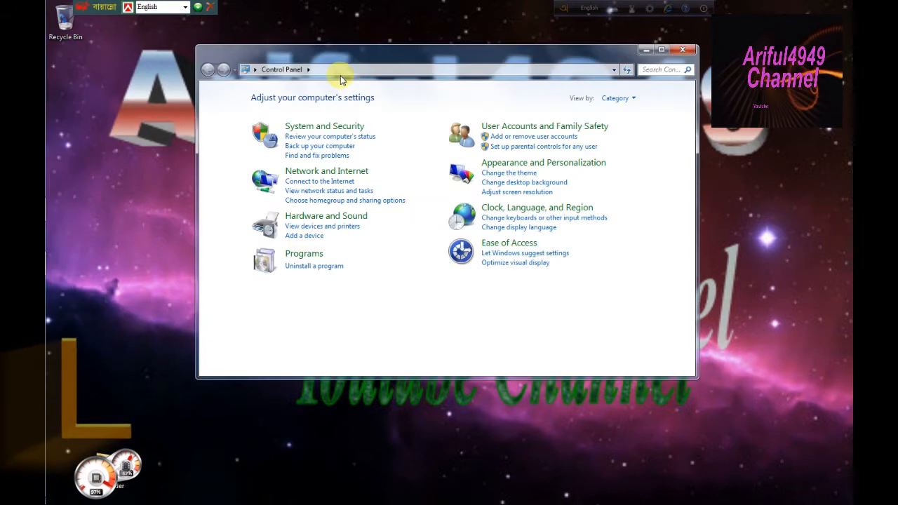
pyautogui.moveTo(449, 49); pyautogui.dragTo(492, 55)
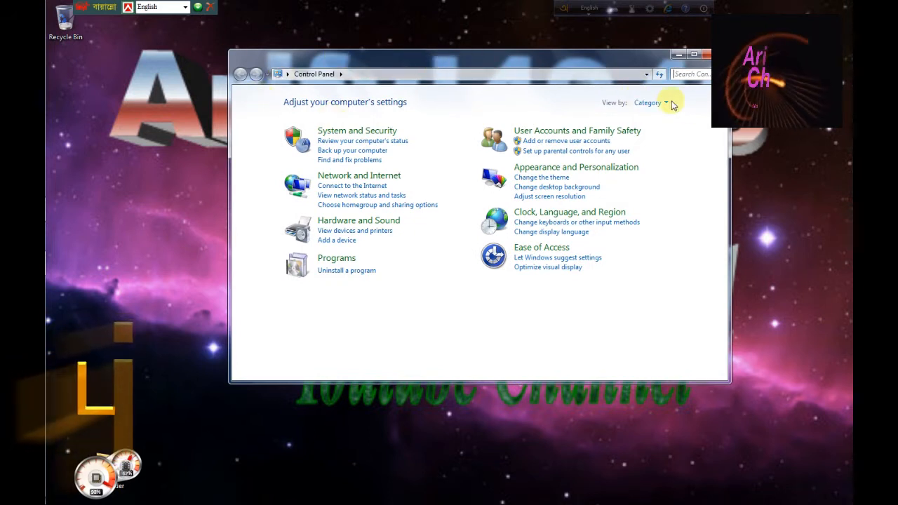
pyautogui.click(649, 103)
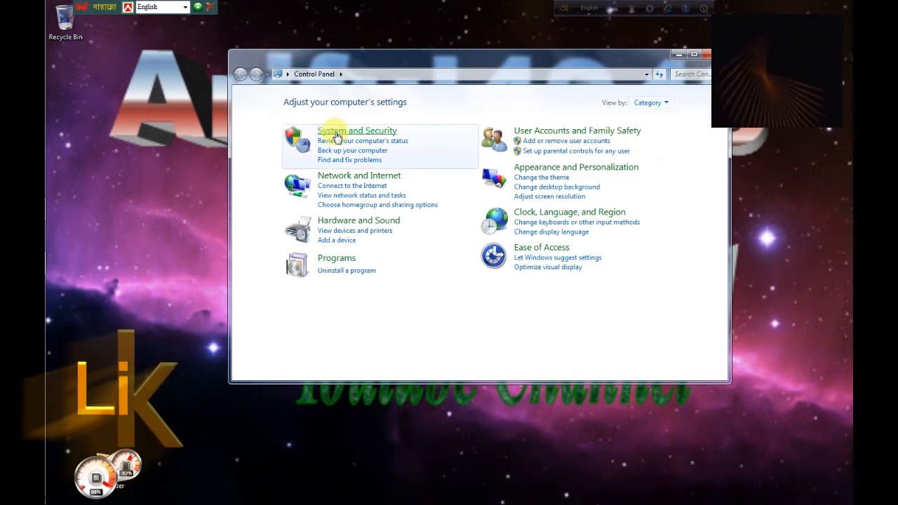
pyautogui.moveTo(356, 131)
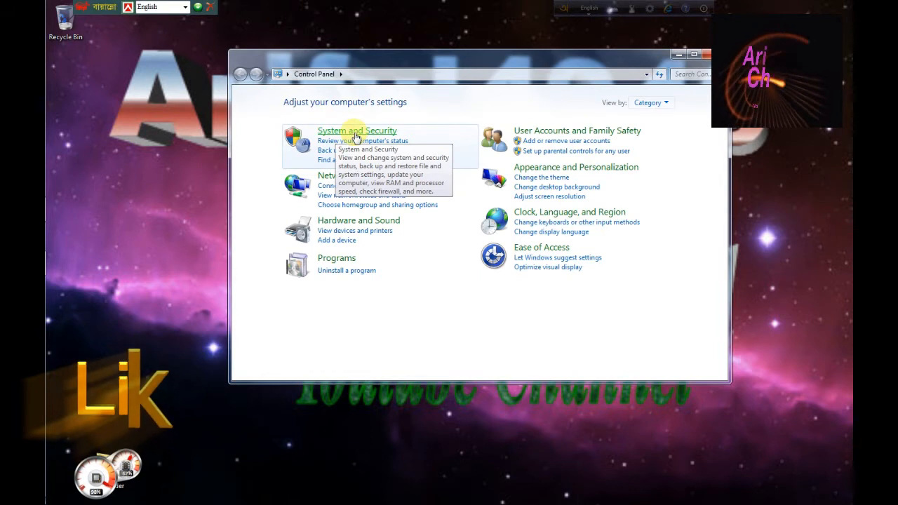
pyautogui.click(357, 131)
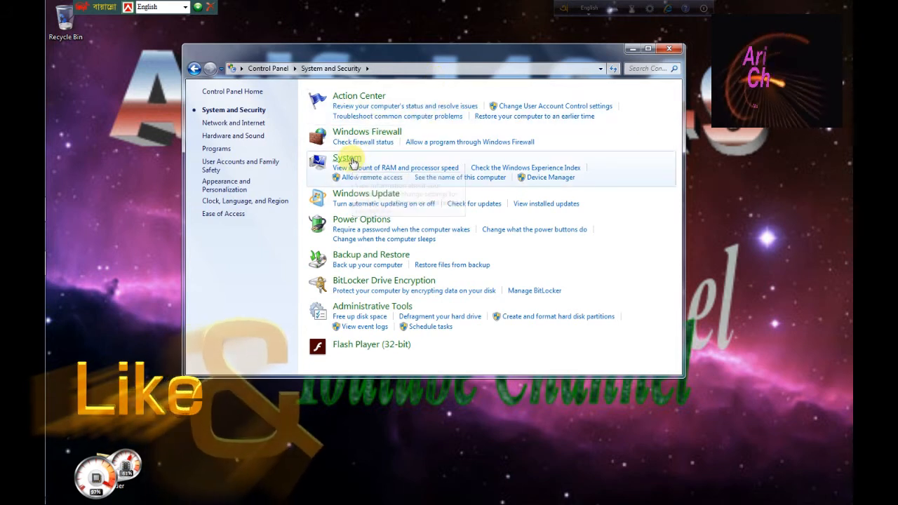
# Go to the System page, then Advanced system settings to reach System Properties
pyautogui.click(346, 157)
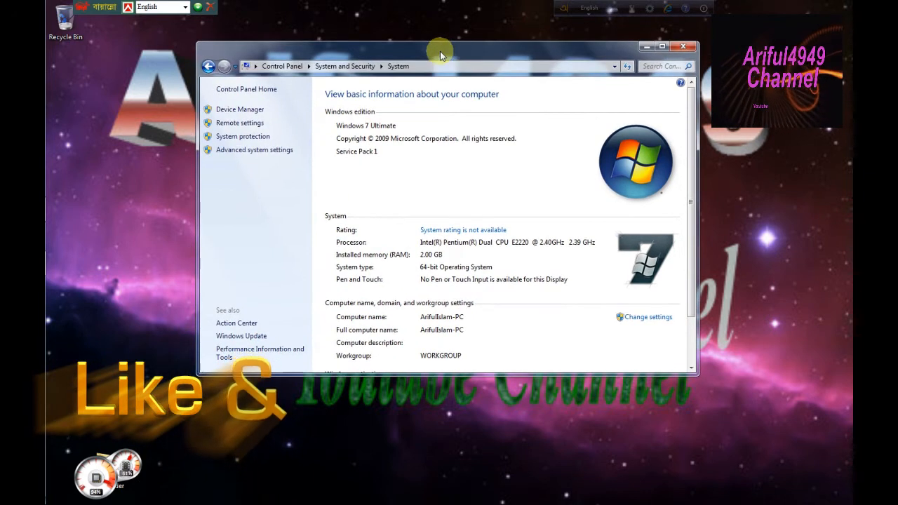
pyautogui.moveTo(228, 155)
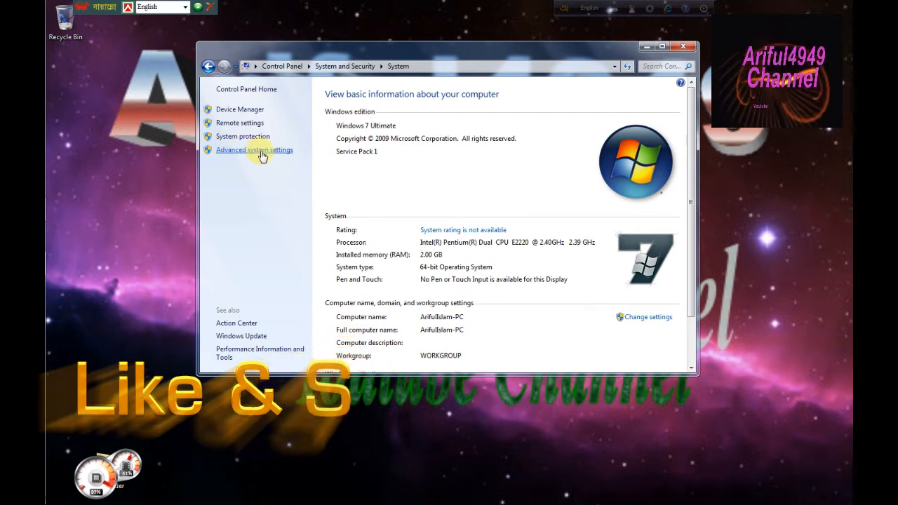
pyautogui.click(254, 150)
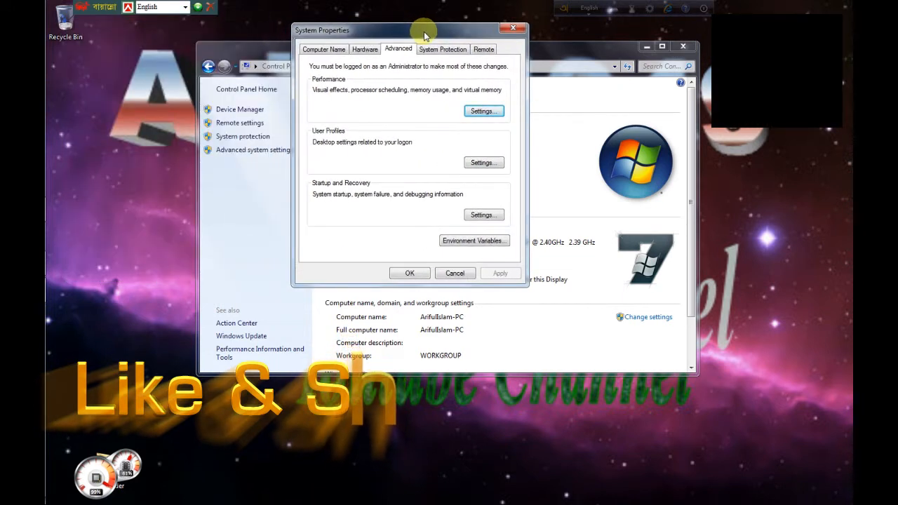
# Switch System Properties from the Computer Name tab to the Advanced tab
pyautogui.click(323, 49)
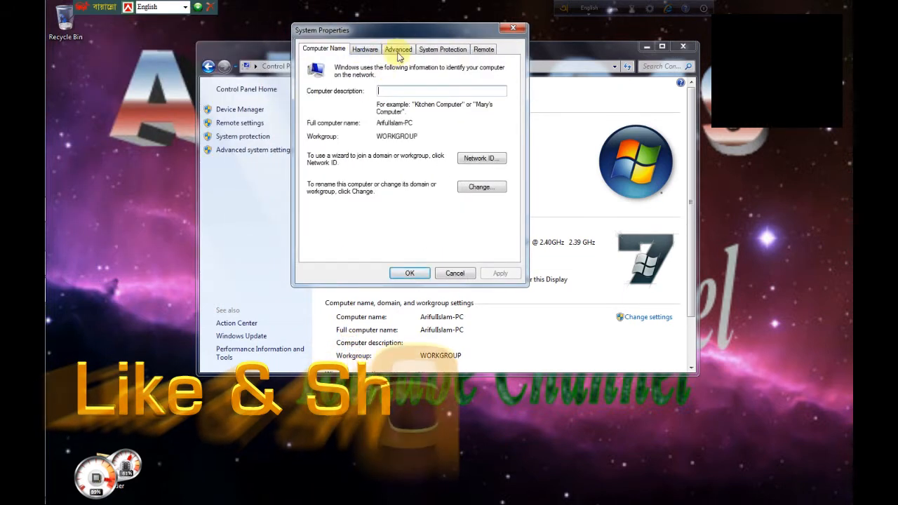
pyautogui.click(398, 49)
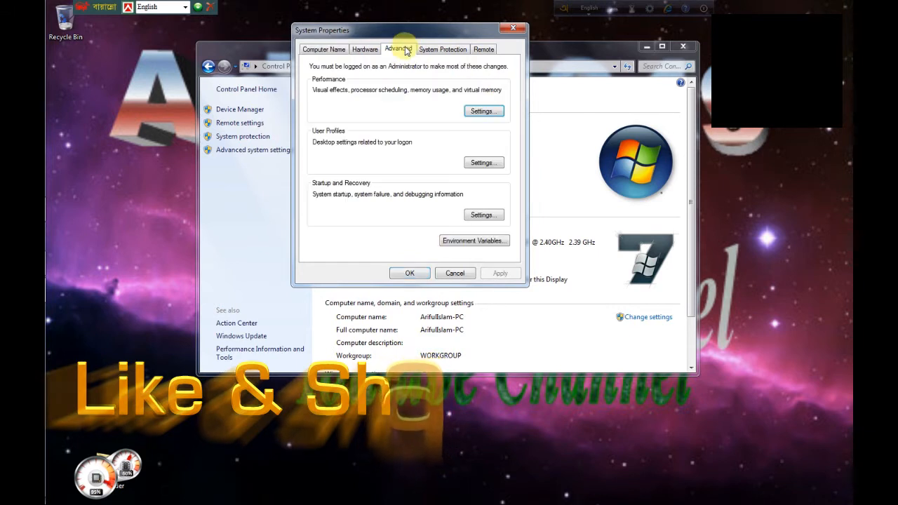
pyautogui.moveTo(325, 84)
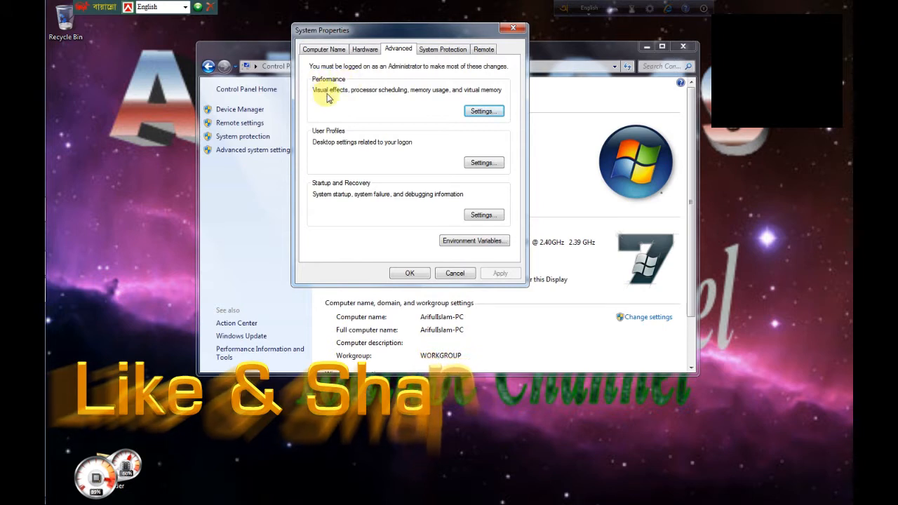
pyautogui.moveTo(363, 95)
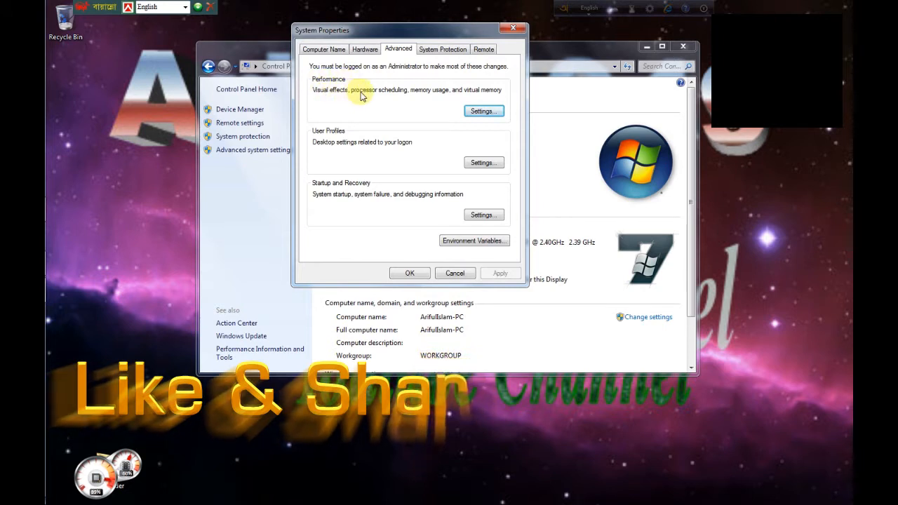
pyautogui.moveTo(392, 94)
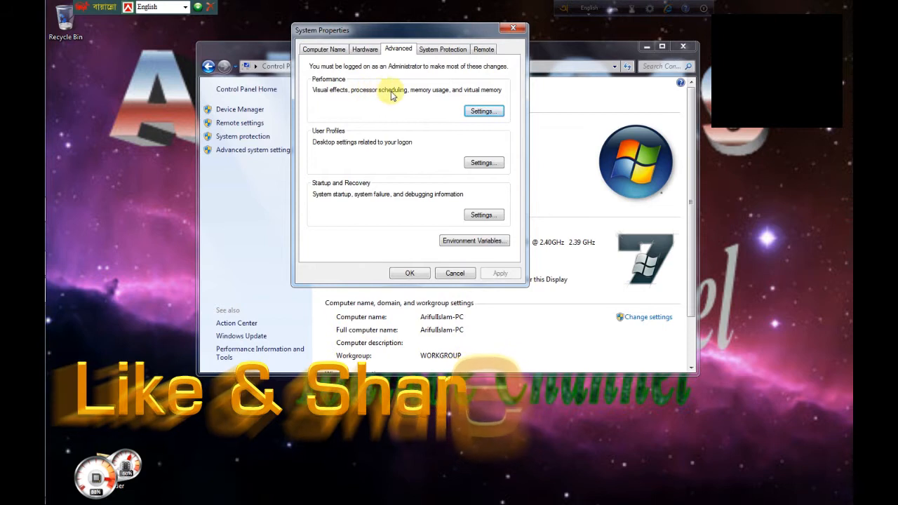
pyautogui.moveTo(453, 97)
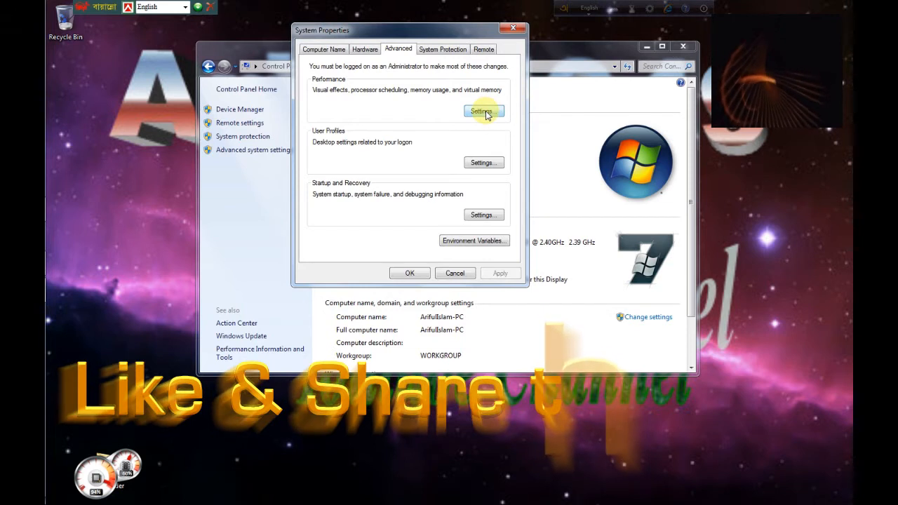
# Open Performance Settings and select 'Adjust for best performance' on Visual Effects
pyautogui.click(483, 111)
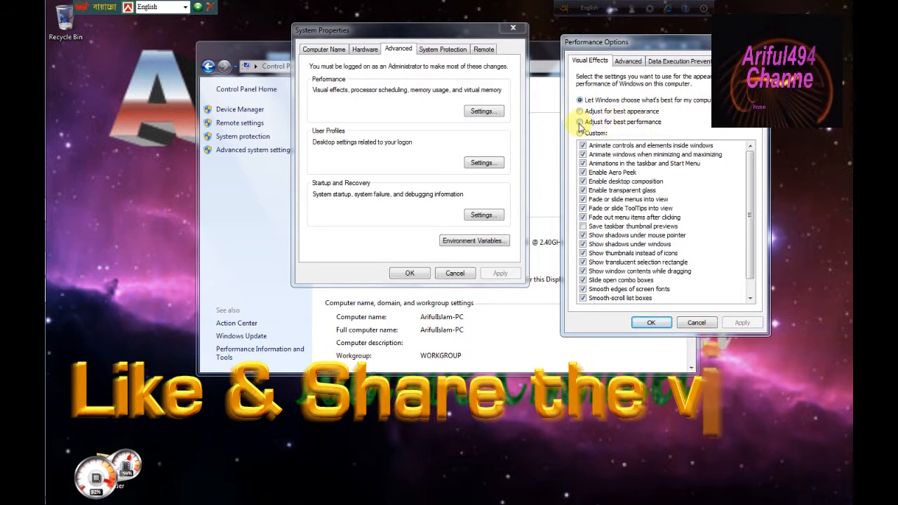
pyautogui.click(580, 122)
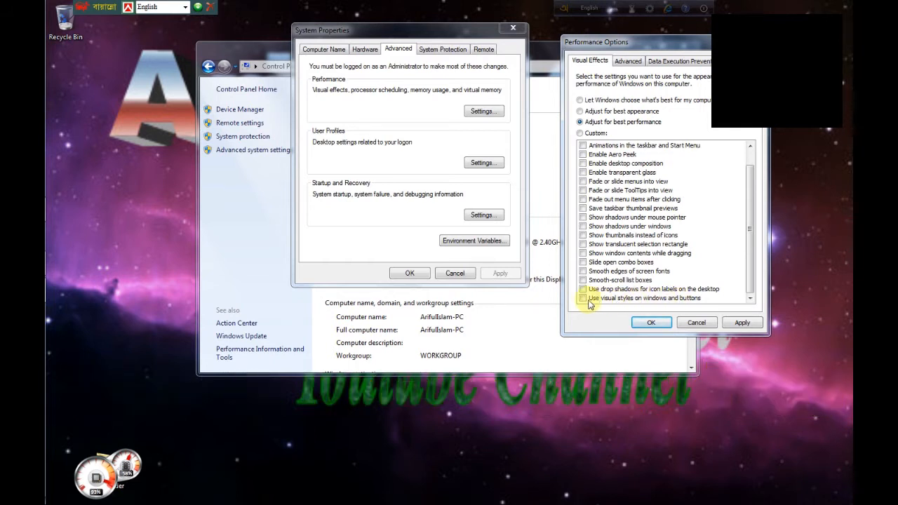
# Tick visual styles and smooth screen-font edges, then confirm Performance Options with OK
pyautogui.click(583, 298)
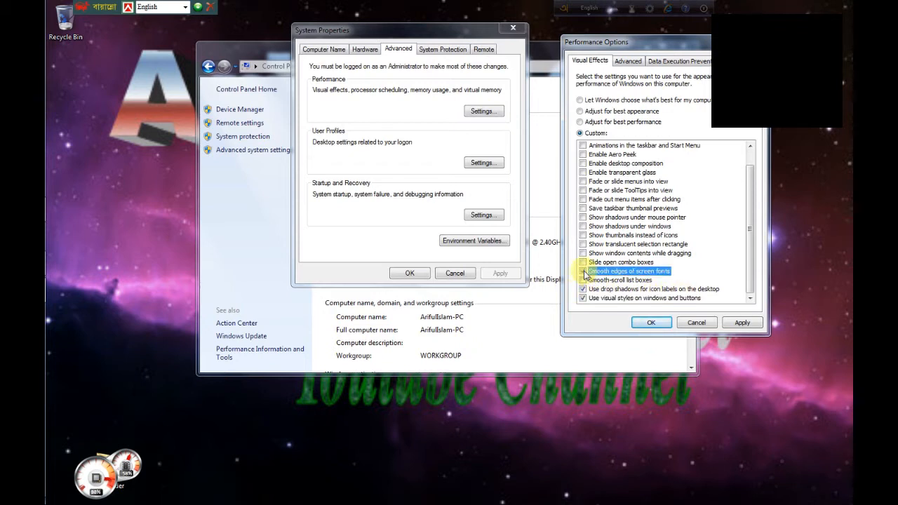
pyautogui.click(583, 271)
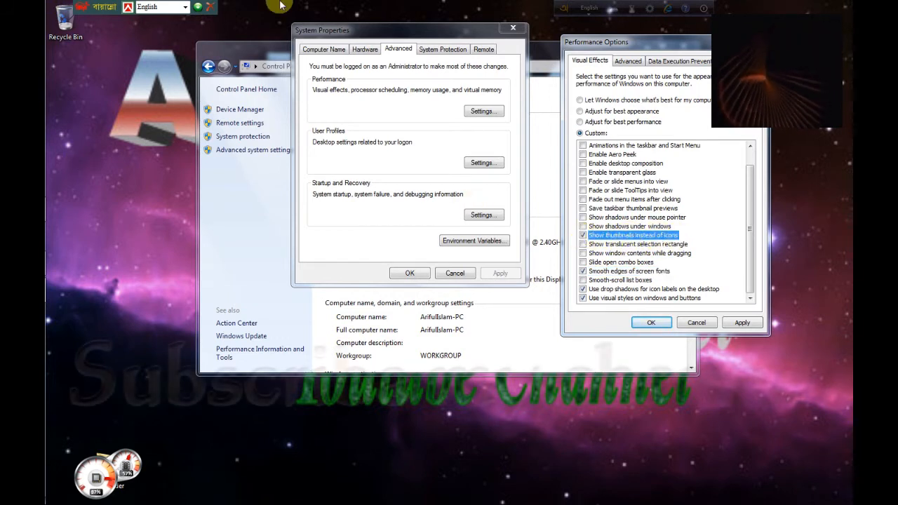
pyautogui.moveTo(657, 44)
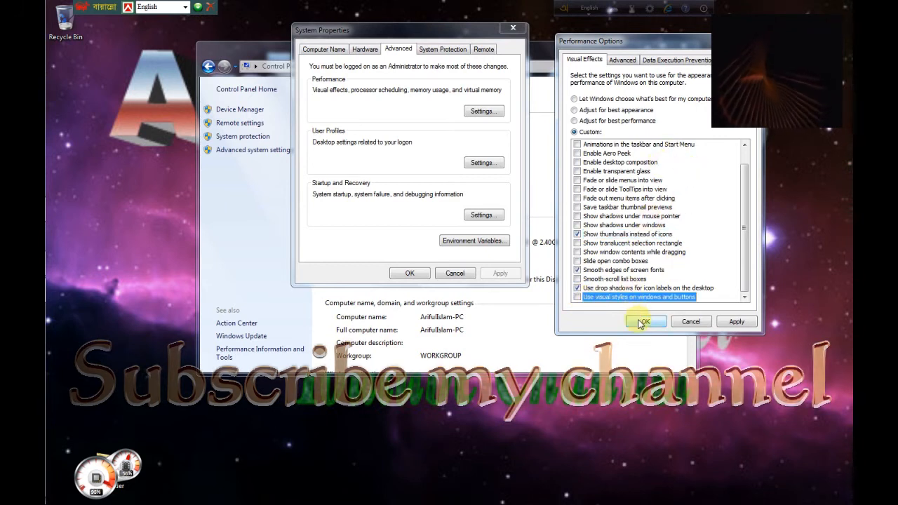
pyautogui.click(643, 321)
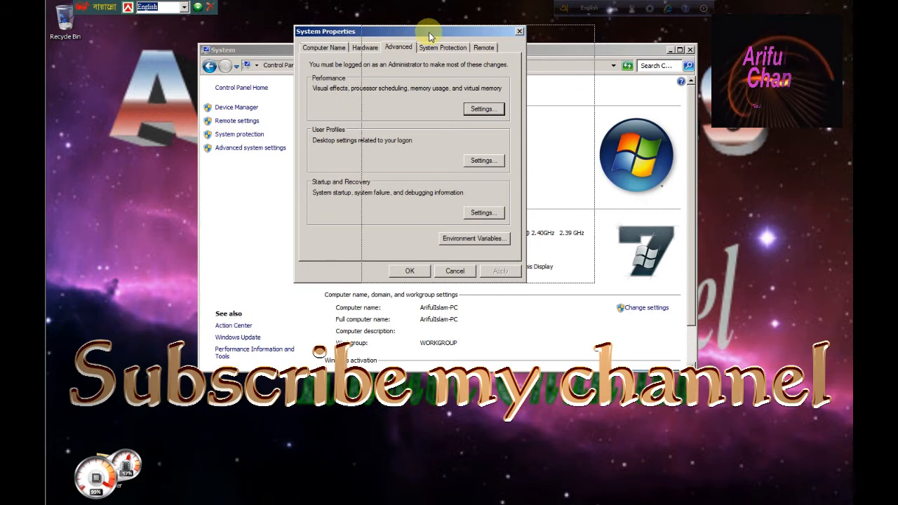
# Reopen Performance Options, tick 'Use visual styles on windows and buttons', Apply, then OK
pyautogui.moveTo(430, 35); pyautogui.dragTo(405, 34)
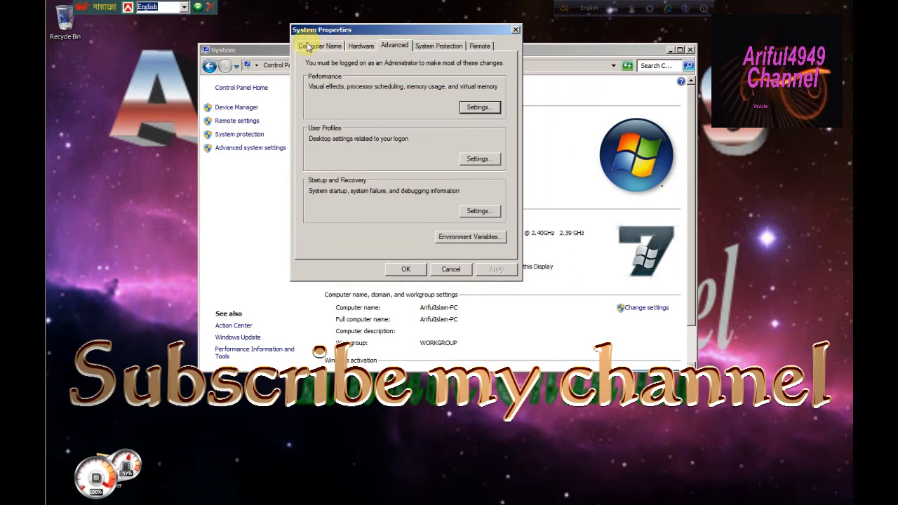
pyautogui.moveTo(394, 45)
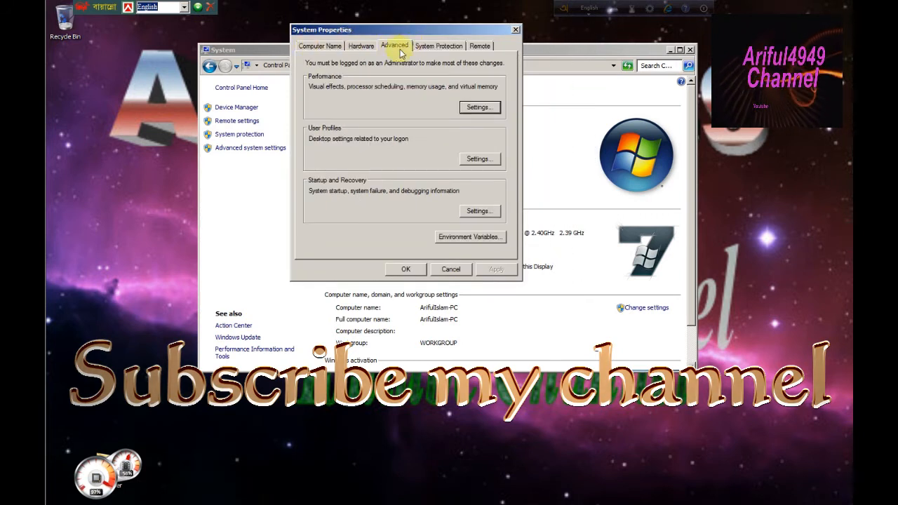
pyautogui.click(480, 107)
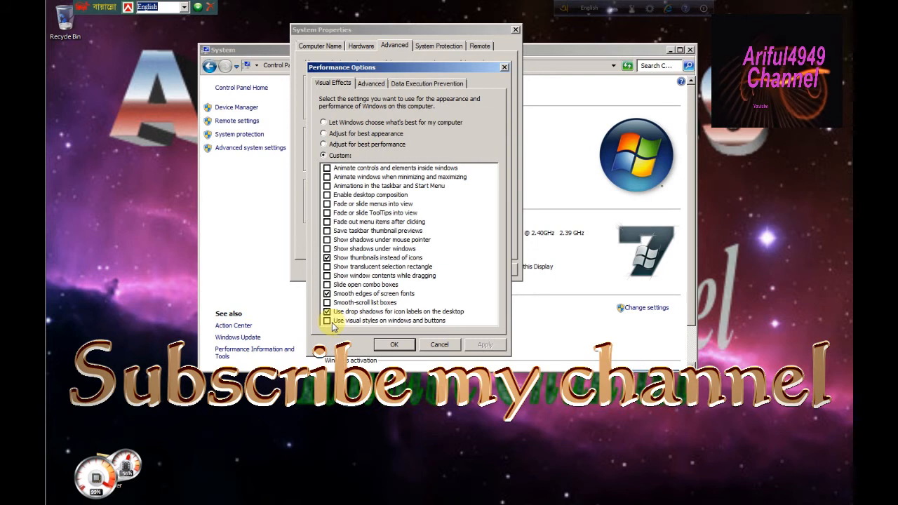
pyautogui.click(327, 321)
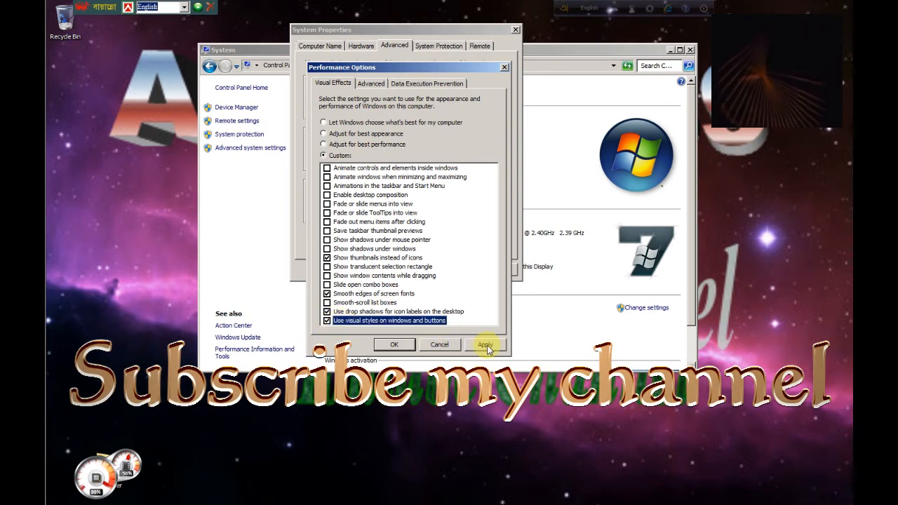
pyautogui.click(486, 344)
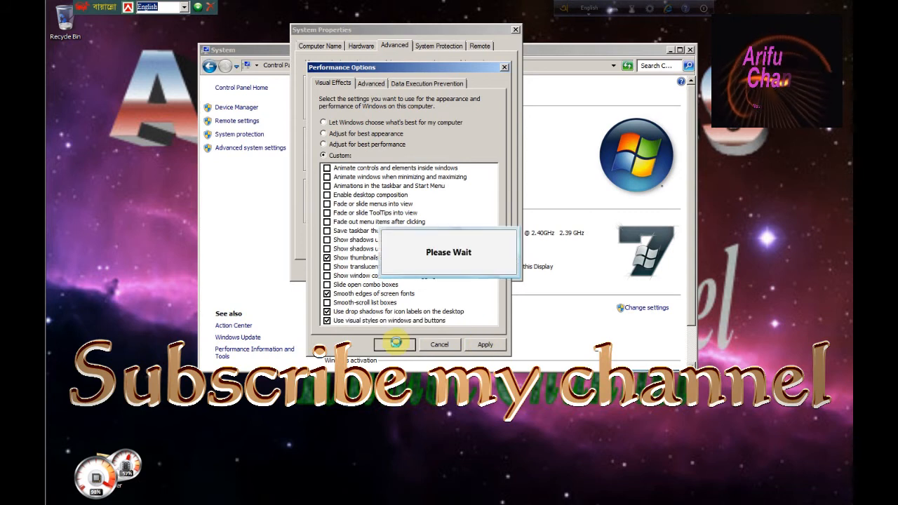
pyautogui.click(396, 344)
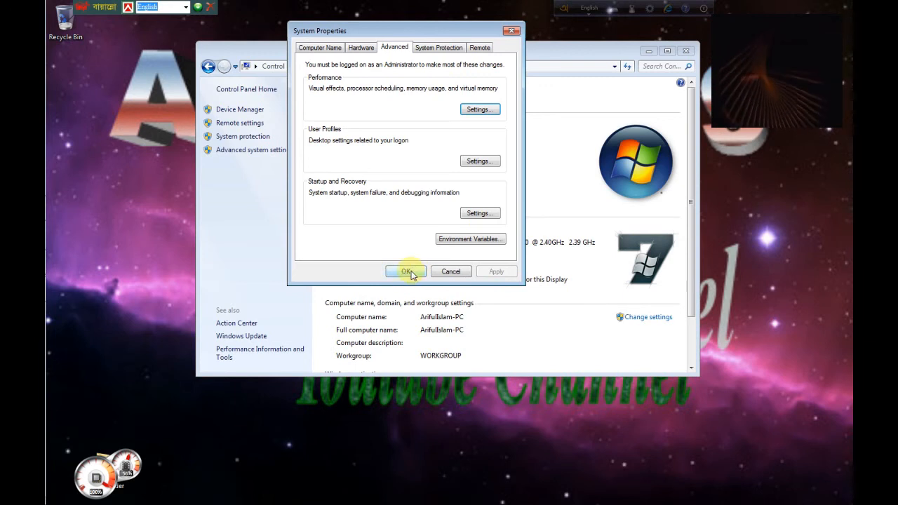
# Close System Properties with OK and refresh the desktop
pyautogui.click(406, 272)
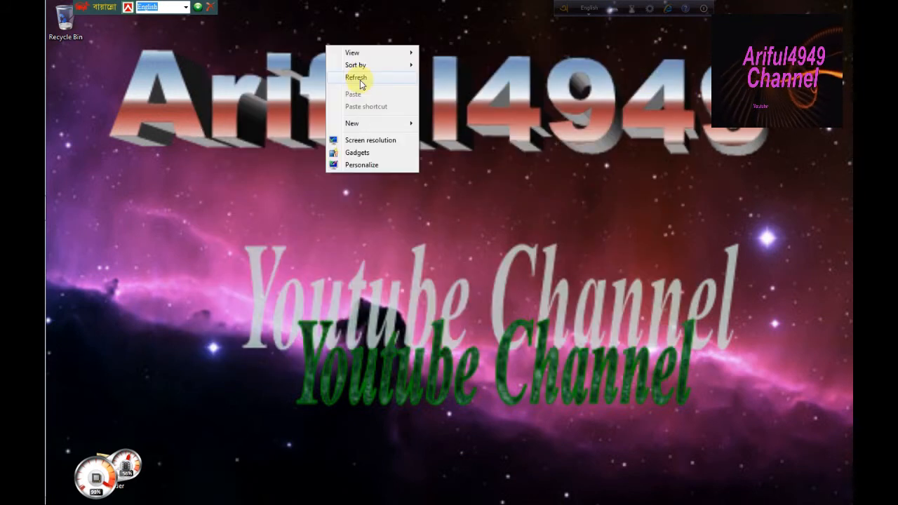
pyautogui.click(356, 77)
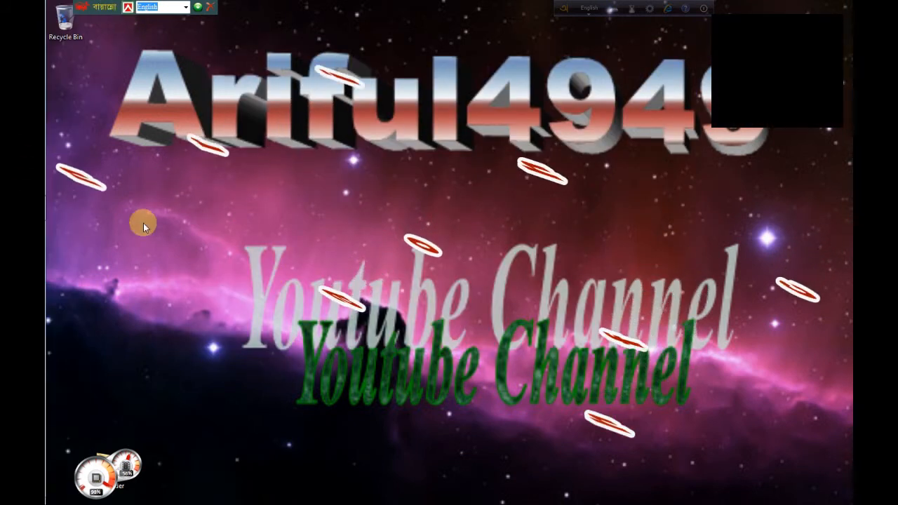